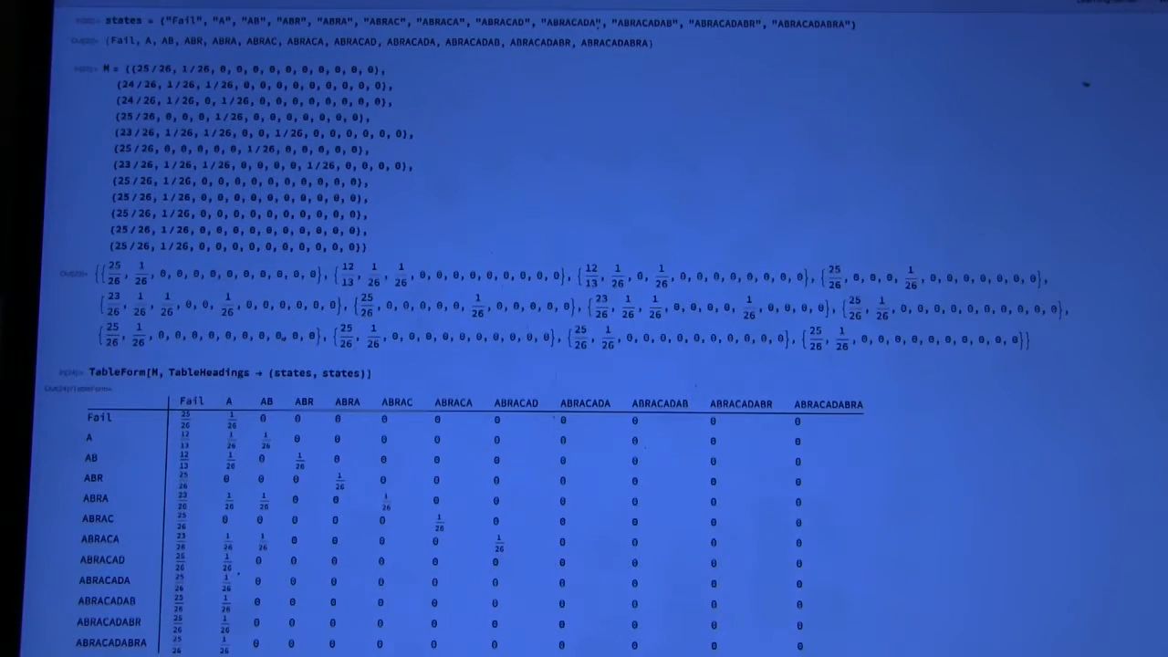
scroll(down, 3)
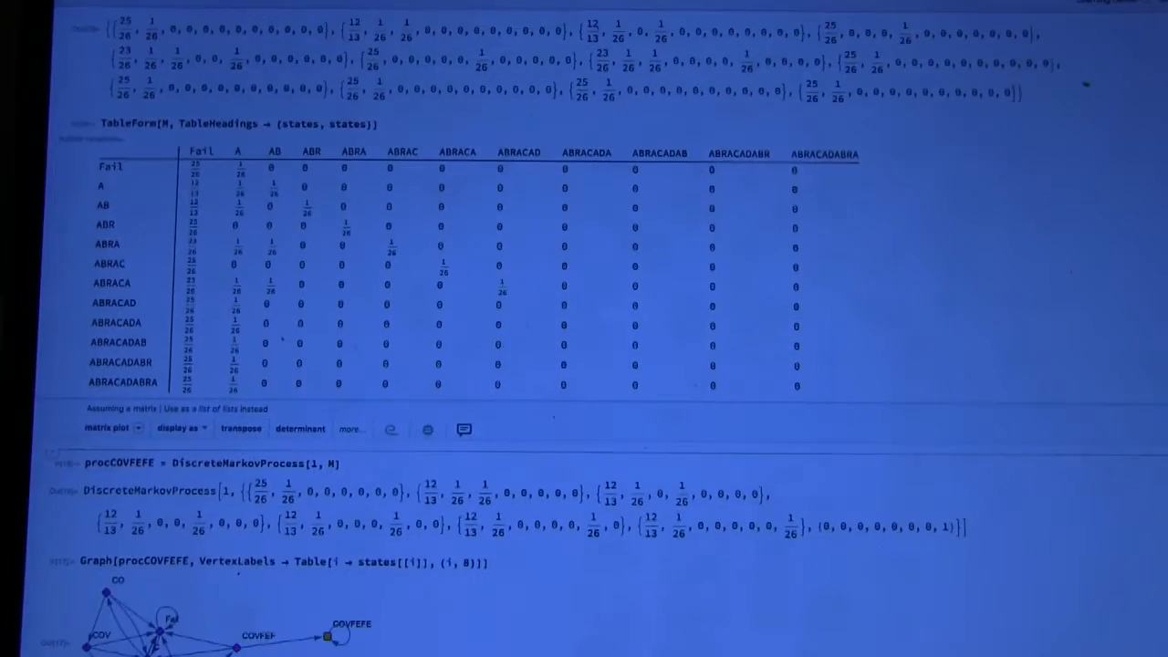
scroll(down, 3)
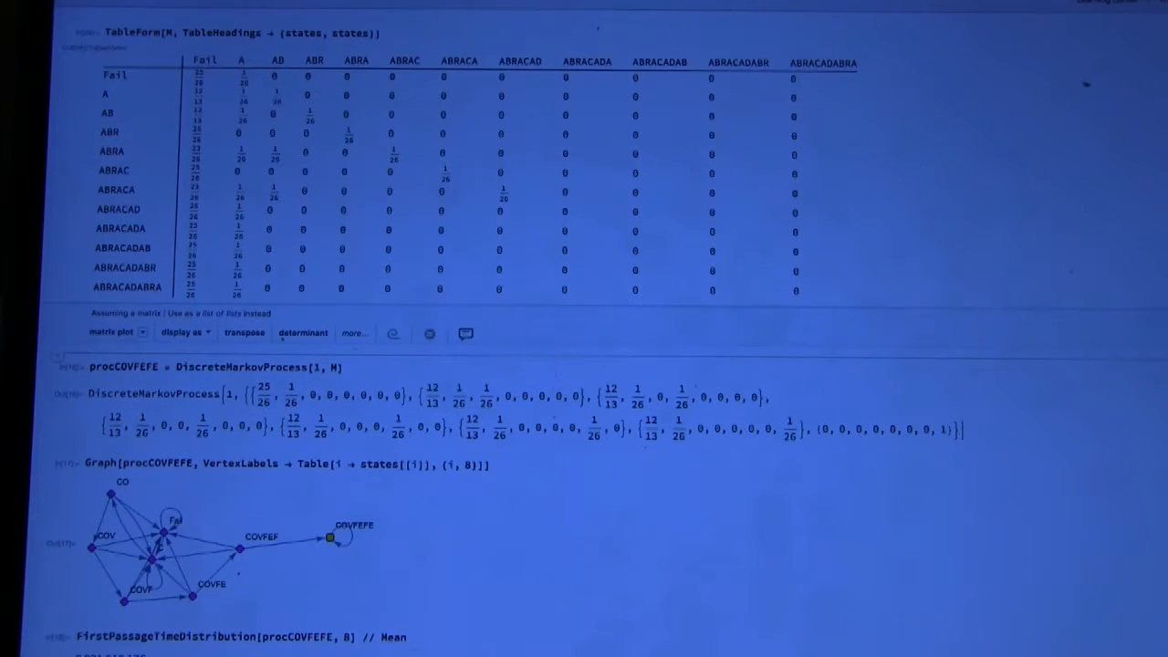